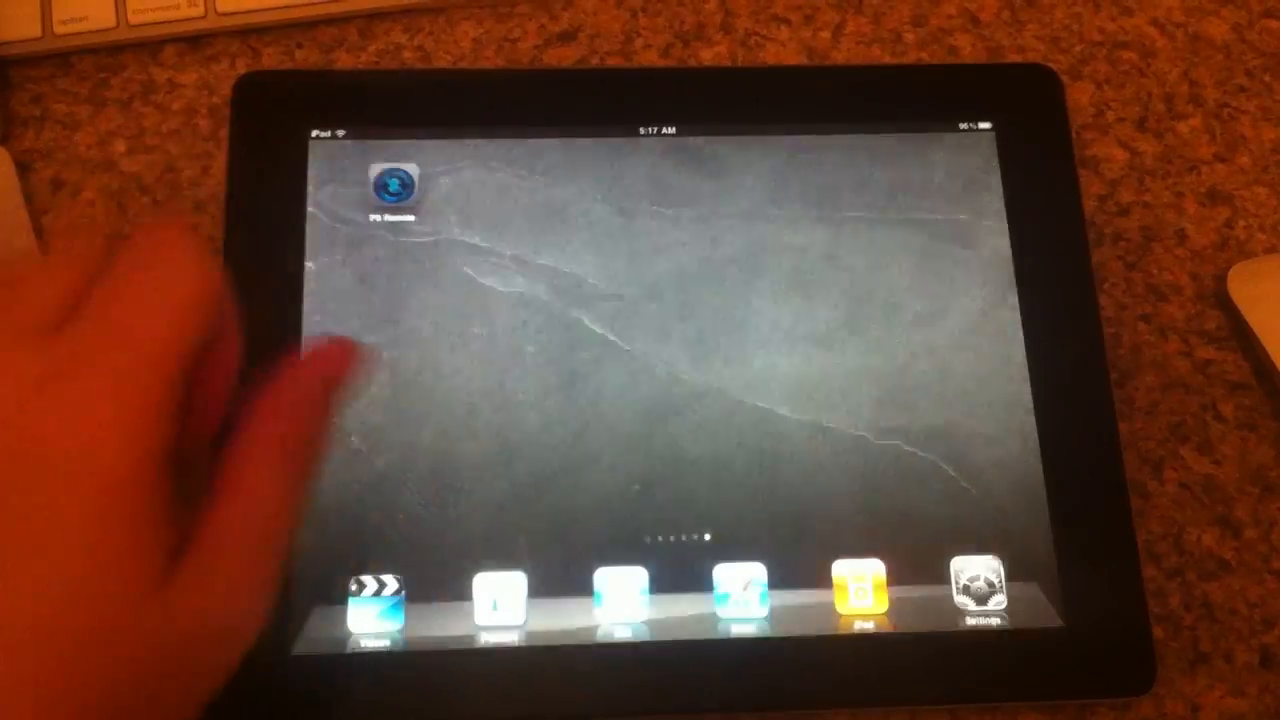
- Launch PS Remote from the iPad home screen so it lists the MacBook Air
left_click(392, 188)
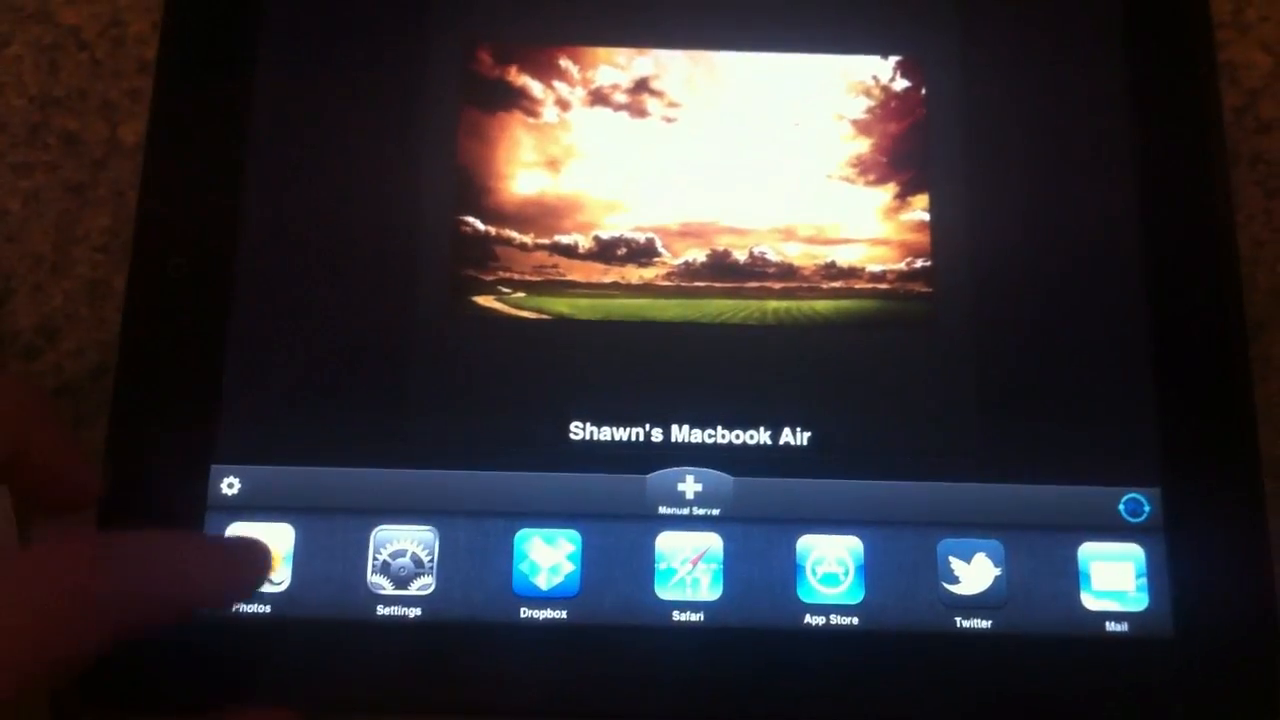
- Switch to Photos, view a saved Camera Roll image, and return to PS Remote
left_click(262, 570)
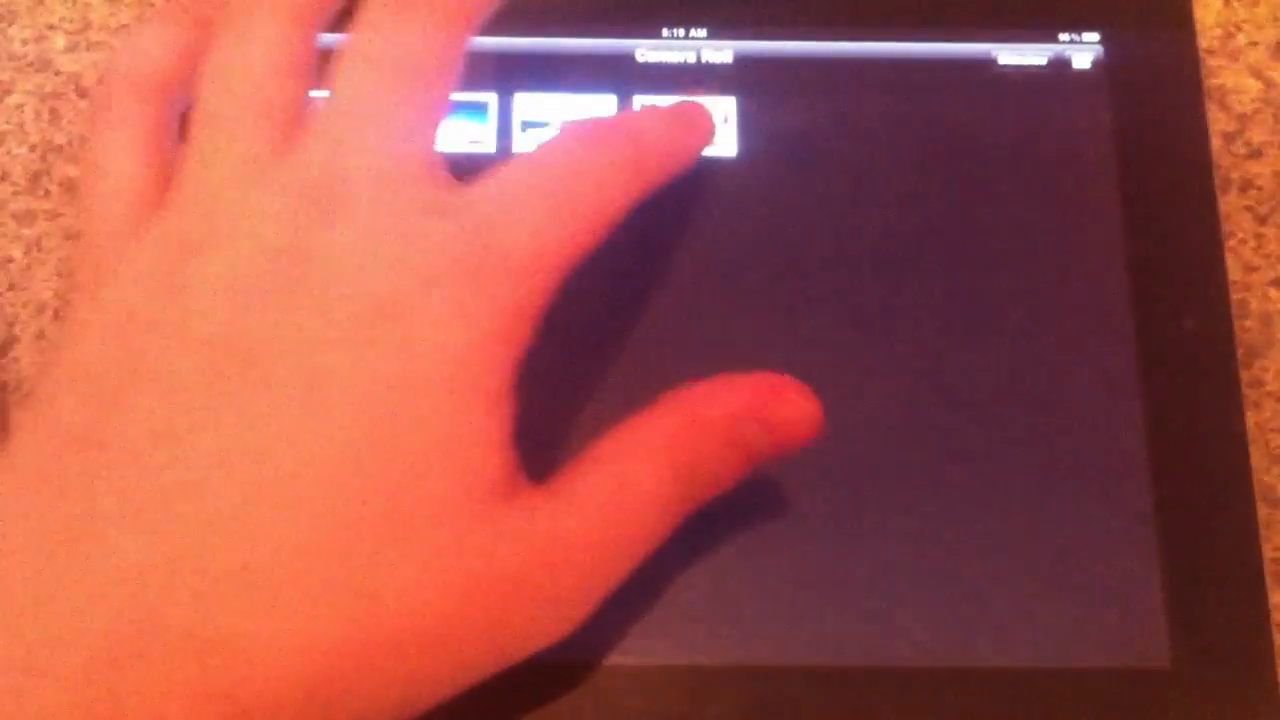
left_click(684, 124)
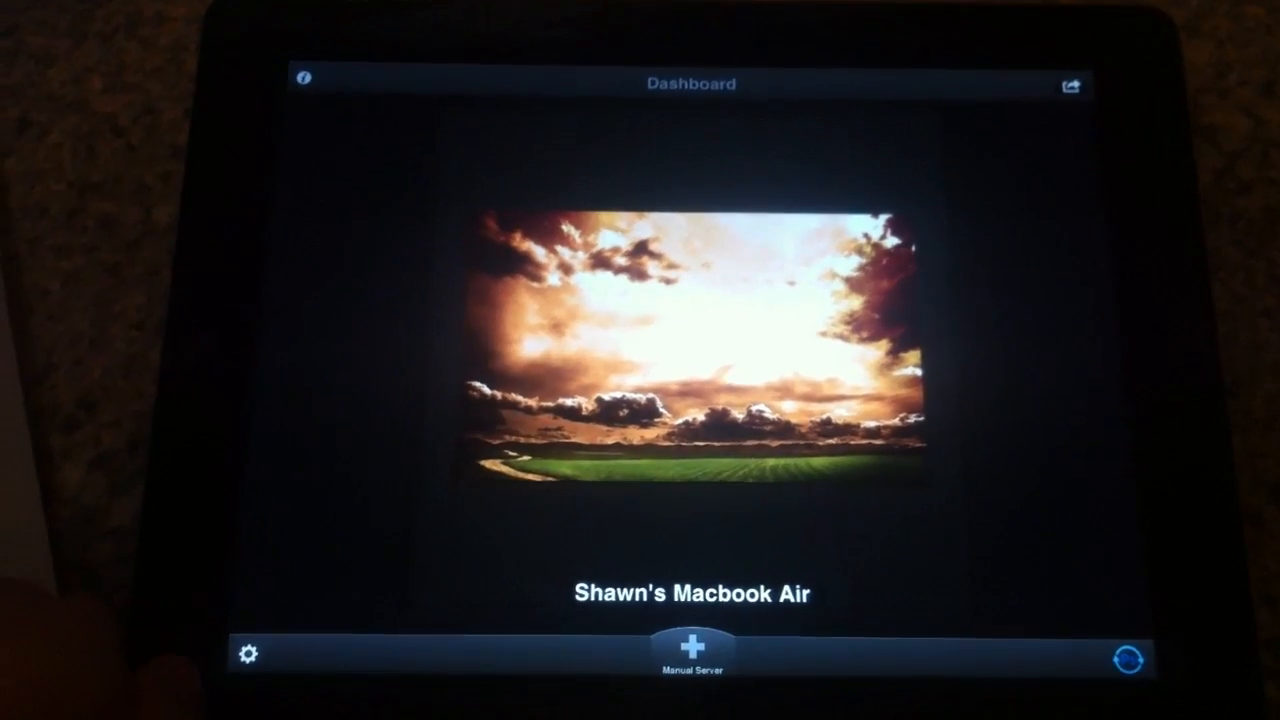
left_click(688, 350)
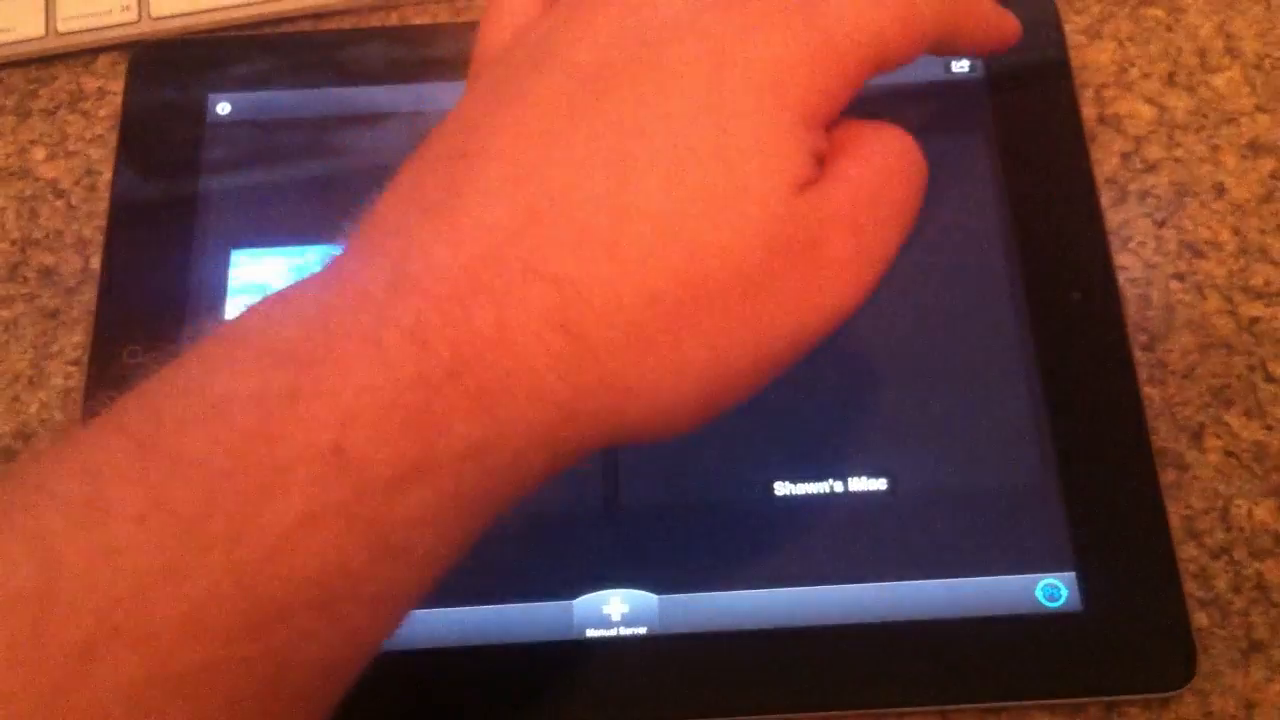
left_click(966, 68)
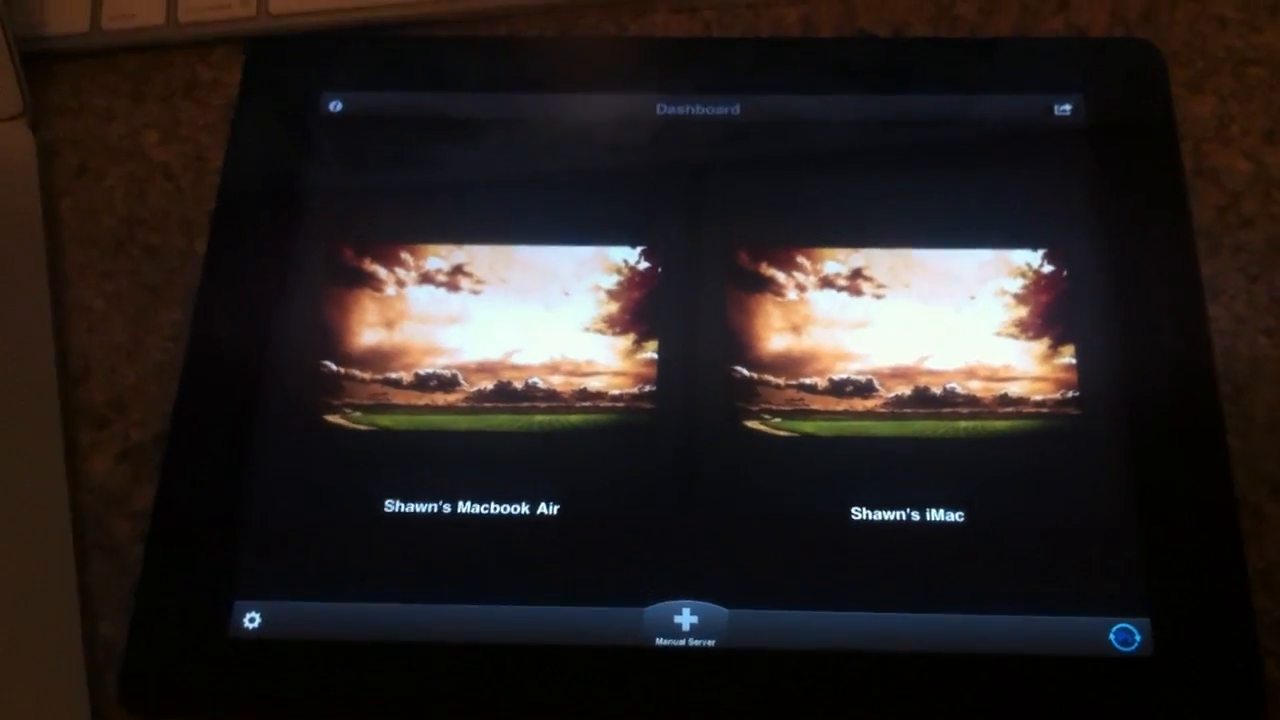
left_click(472, 340)
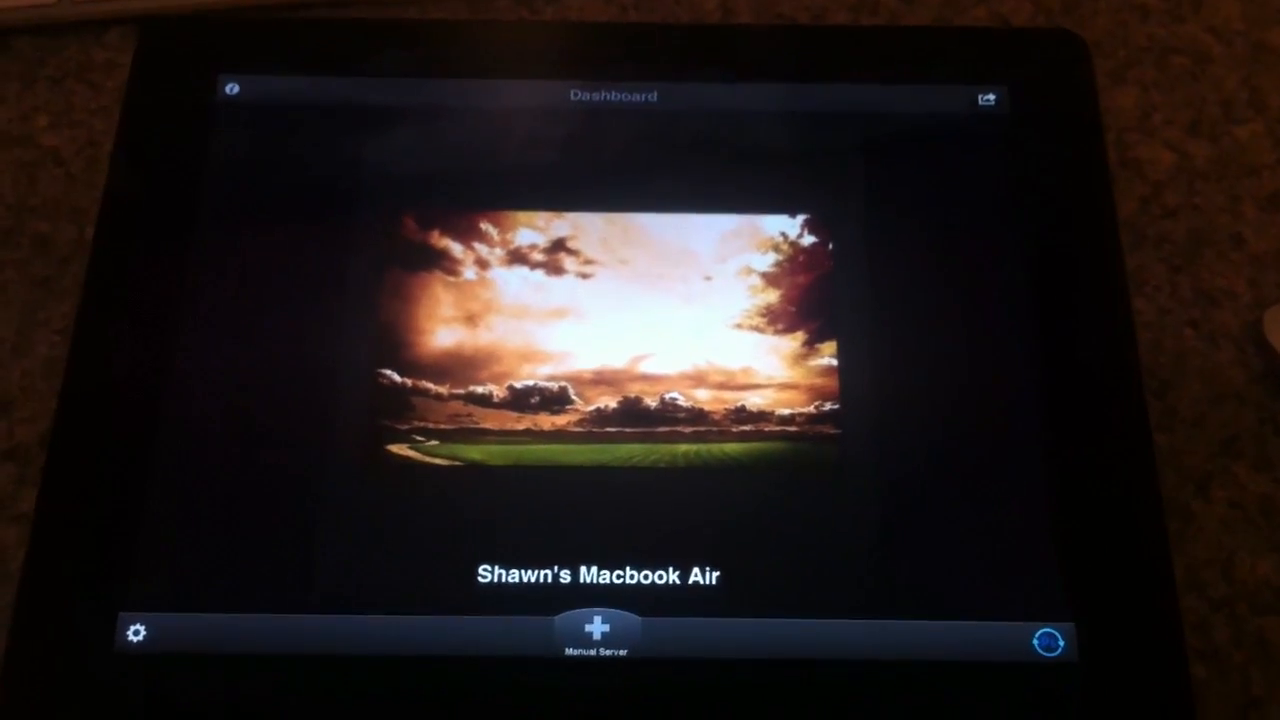